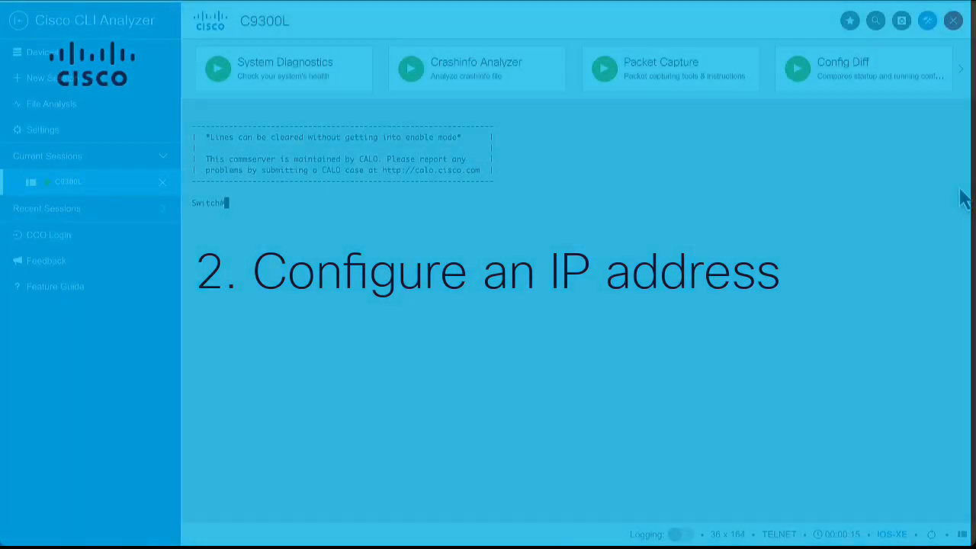
From global config, give interface VLAN 1 the IP address 192.168.1.1 with a 255.255. subnet mask
text(conf t)
text(ip)
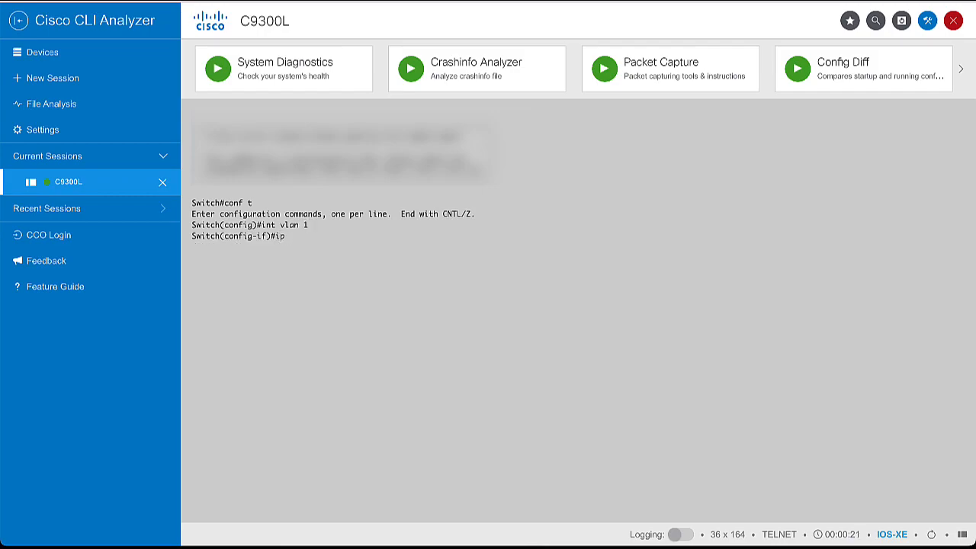
text(add 1)
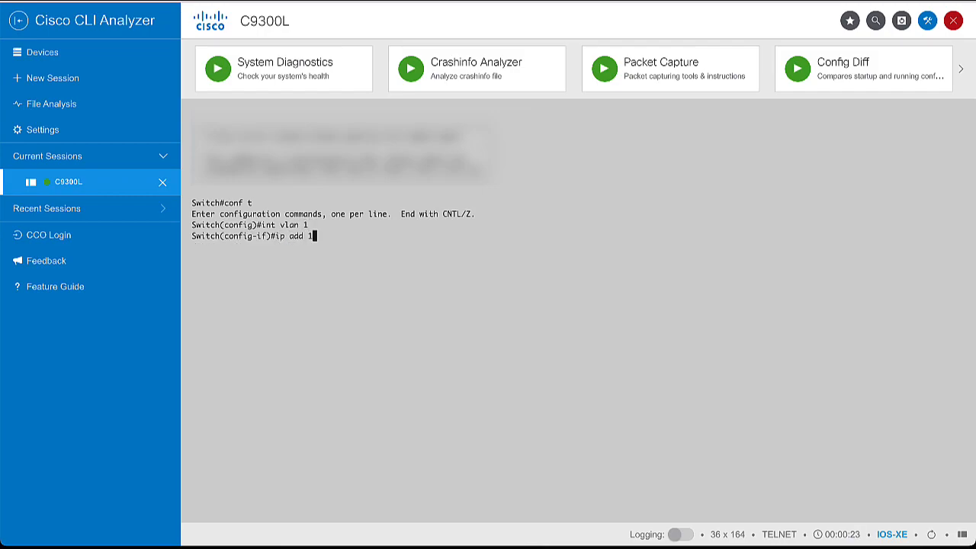
text(92.168.)
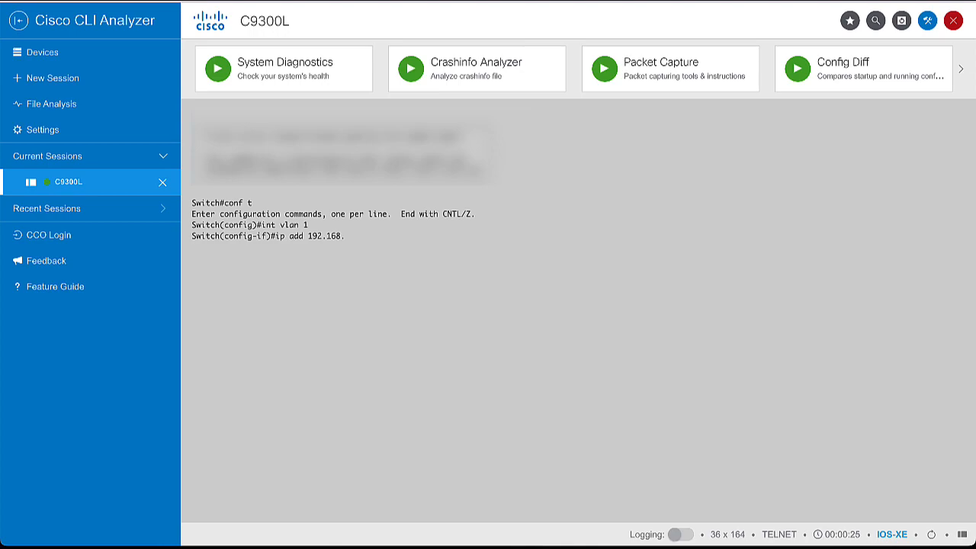
text(1.1)
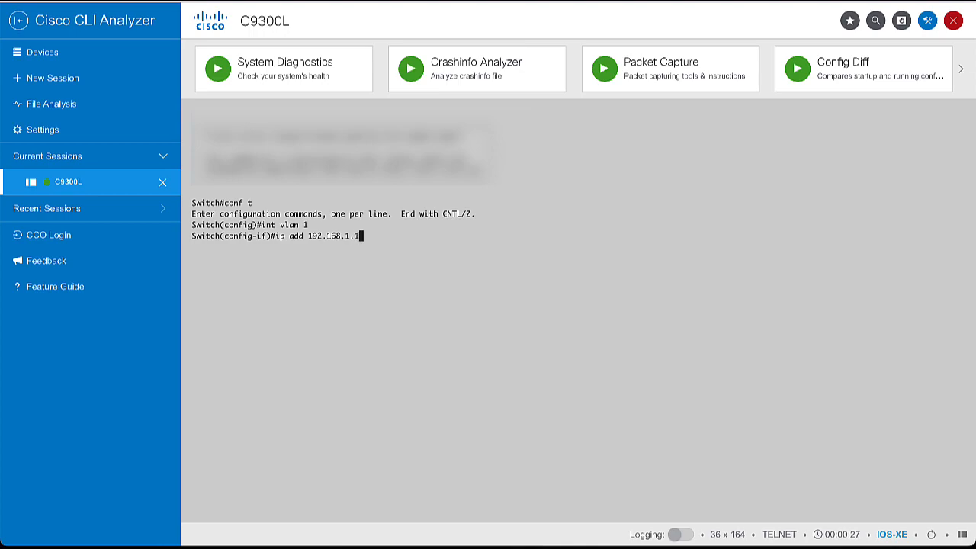
text(255.255.)
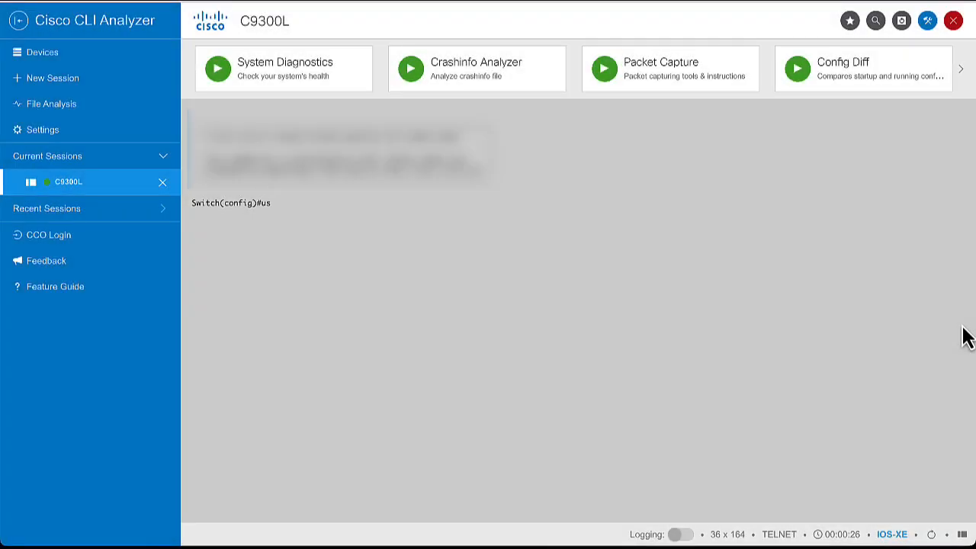
Enter 'username cisco privilege 15 secret' followed by the password
text(ername cisco pr)
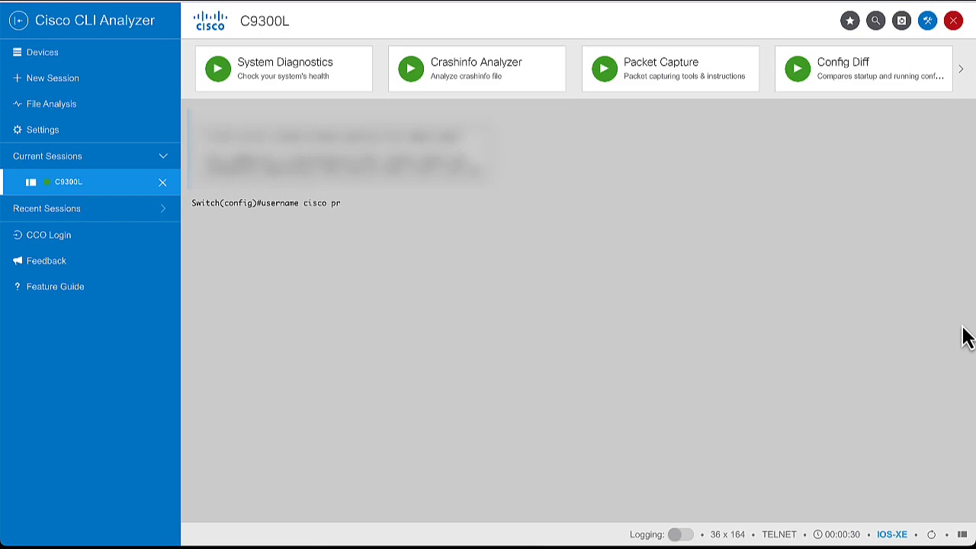
text(vilege)
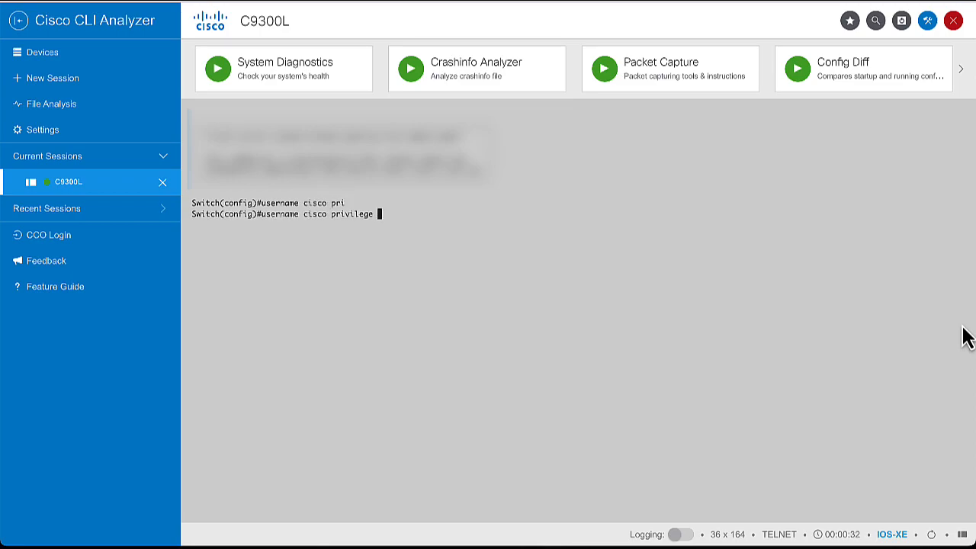
text(15)
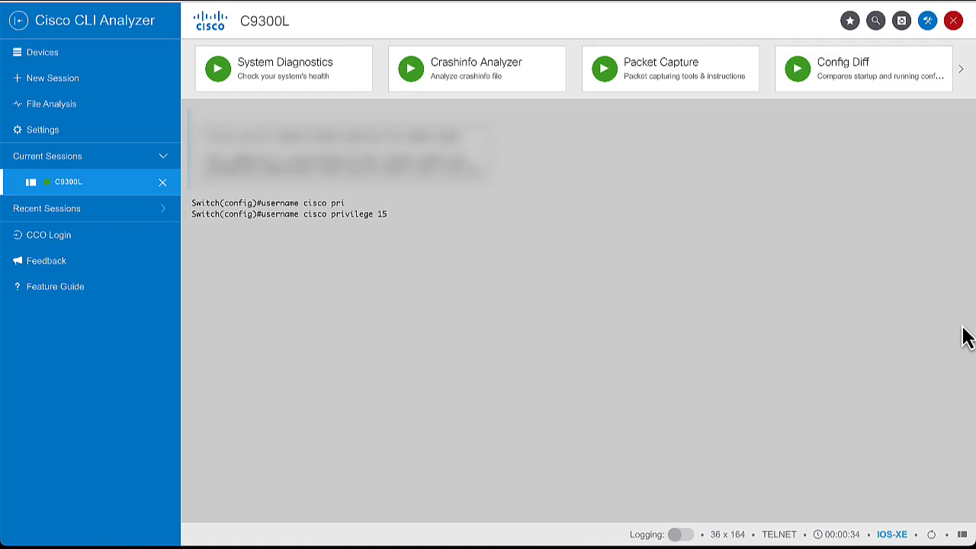
text(secret)
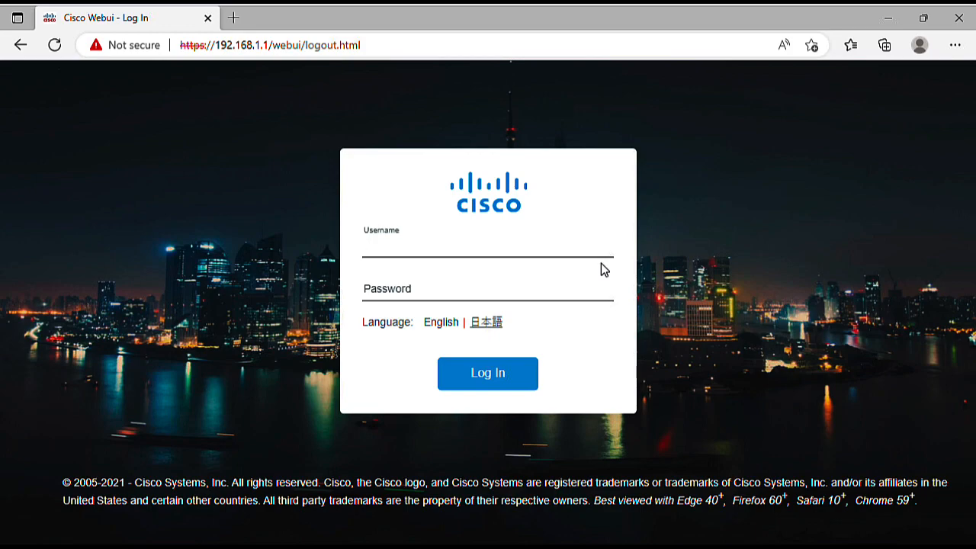
Log in to the switch's Web UI as user cisco with its password
text(cisco)
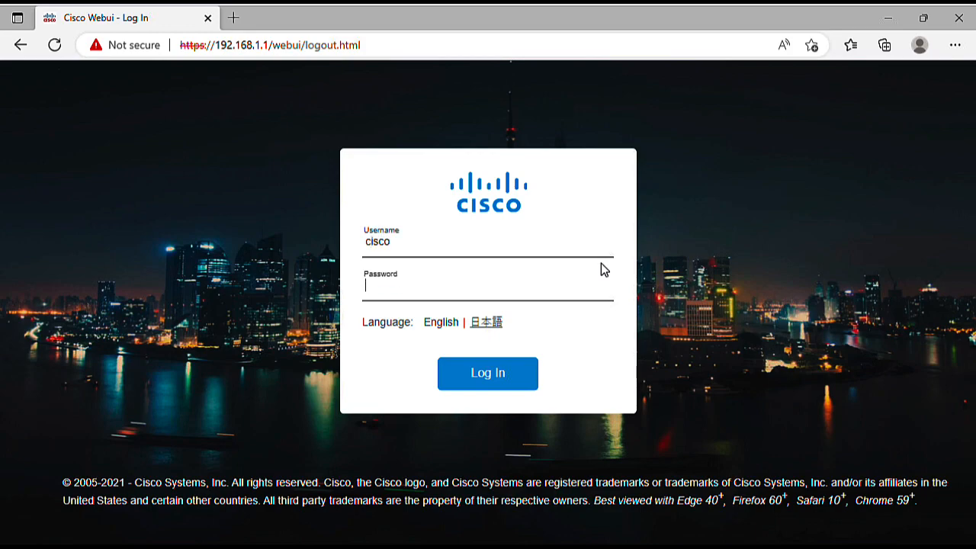
text(•••••)
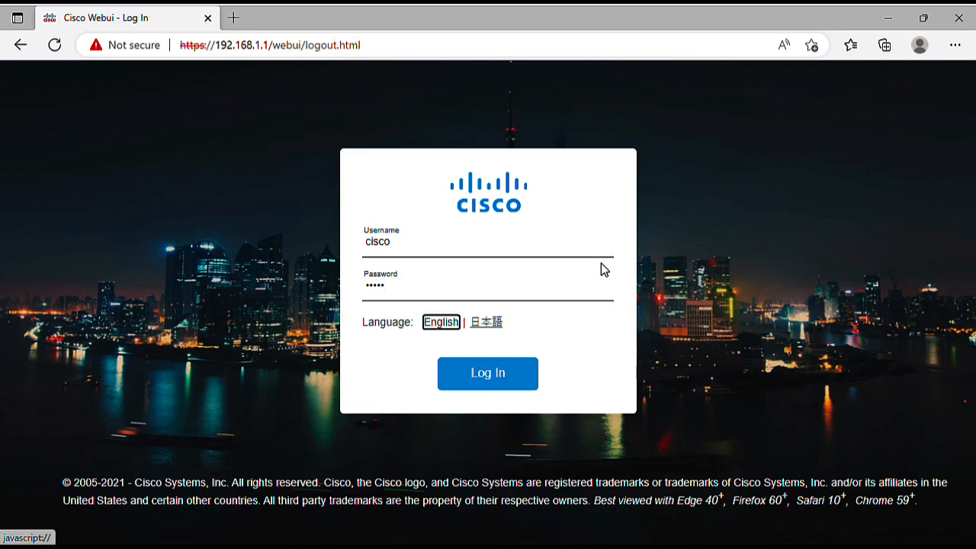
click(487, 373)
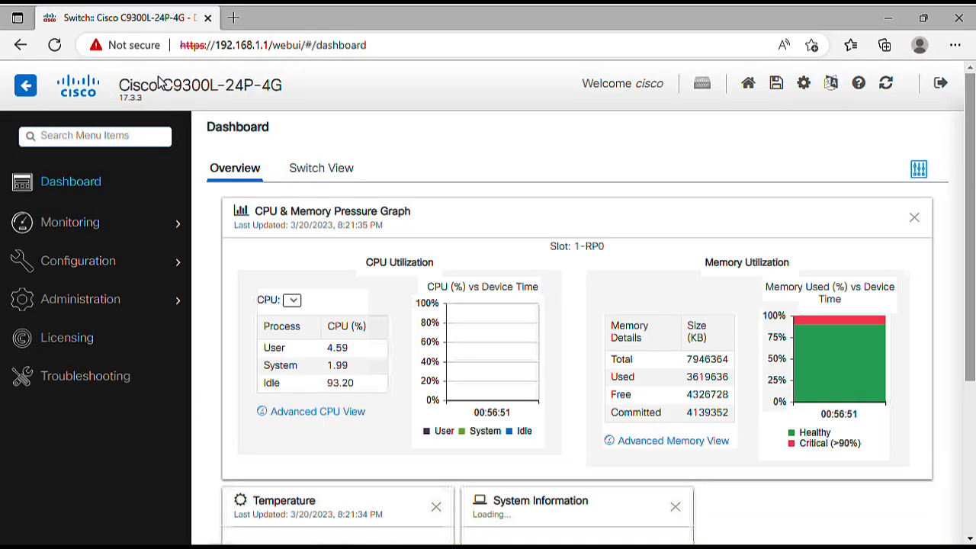
View CPU 0 utilization and the front-panel Switch View, then open STP monitoring for VLAN 1
click(318, 316)
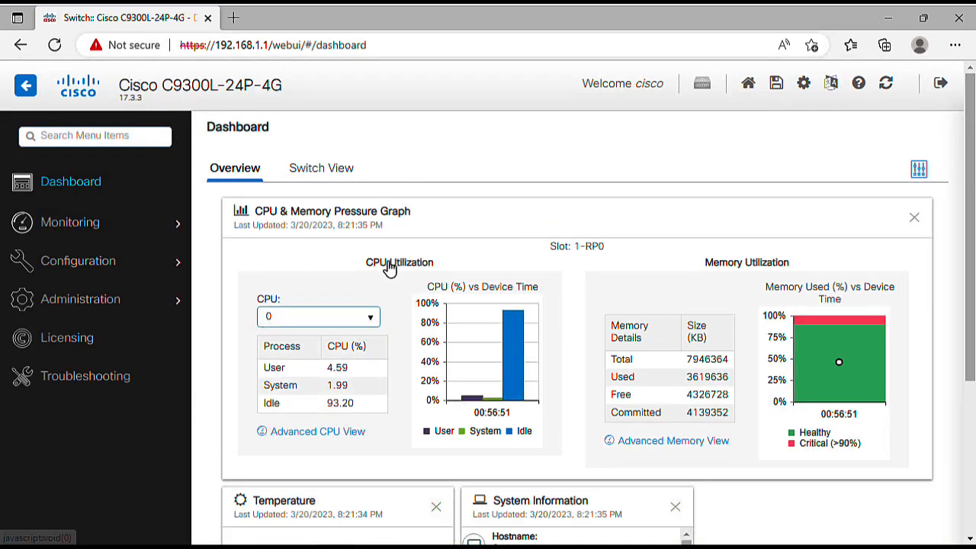
mouse_move(455, 284)
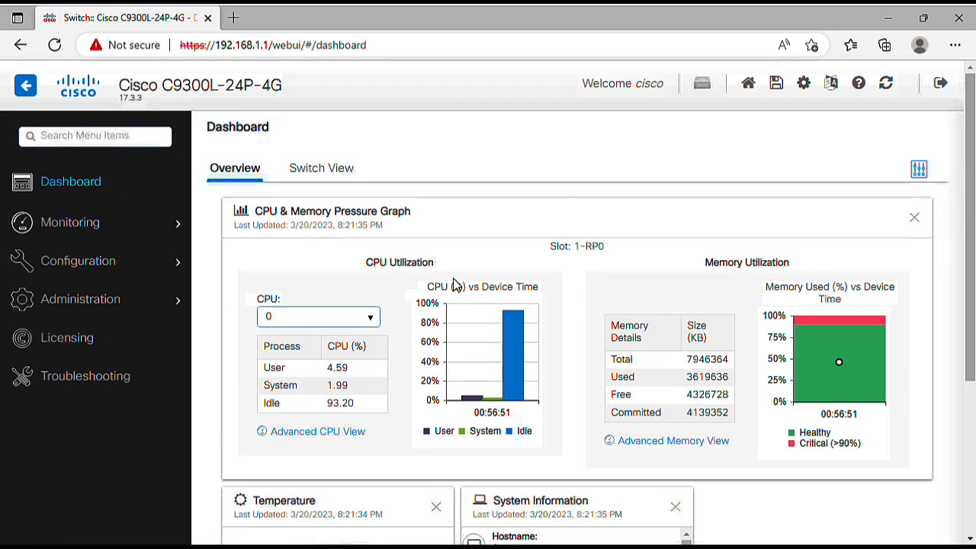
click(321, 168)
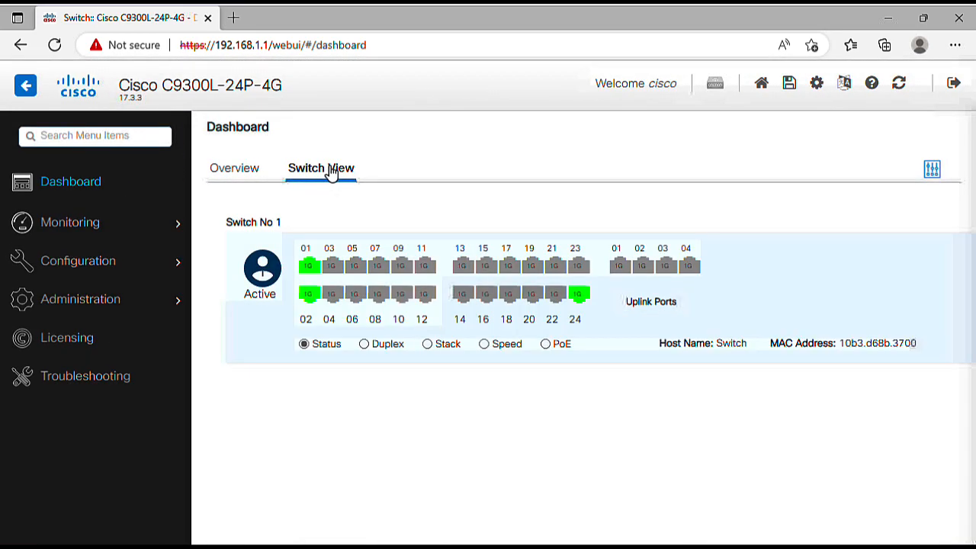
click(234, 168)
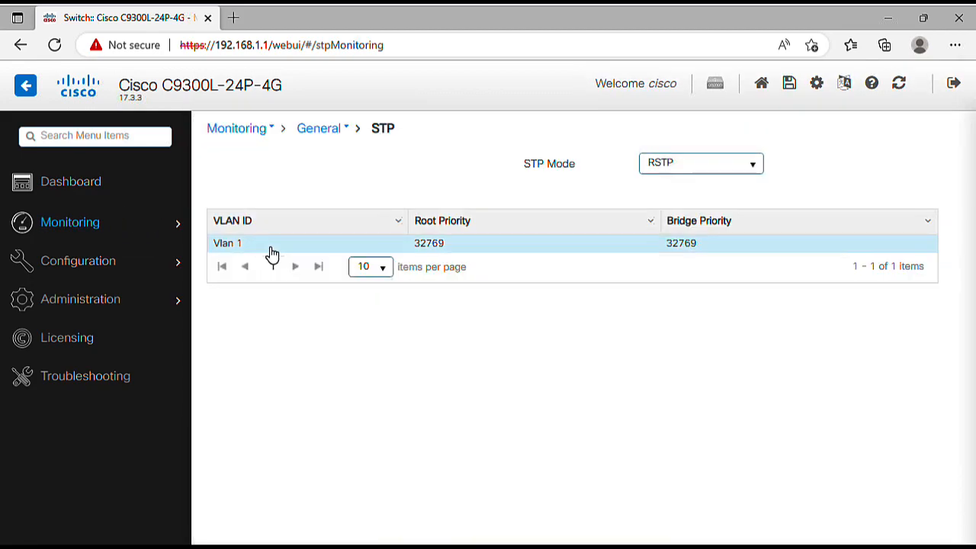
View the Ethernet interfaces under Configuration and the latest 100 syslog entries, then return to Dashboard
click(77, 260)
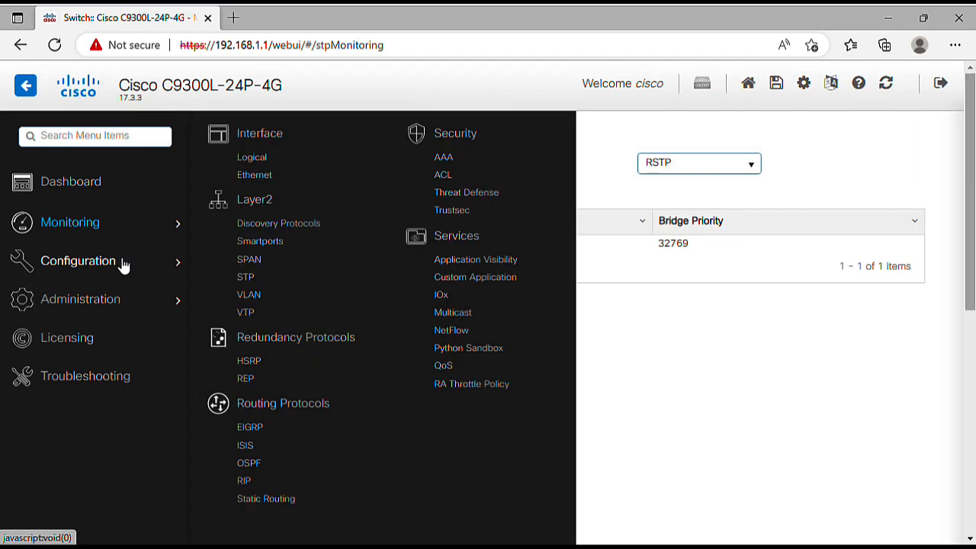
click(253, 175)
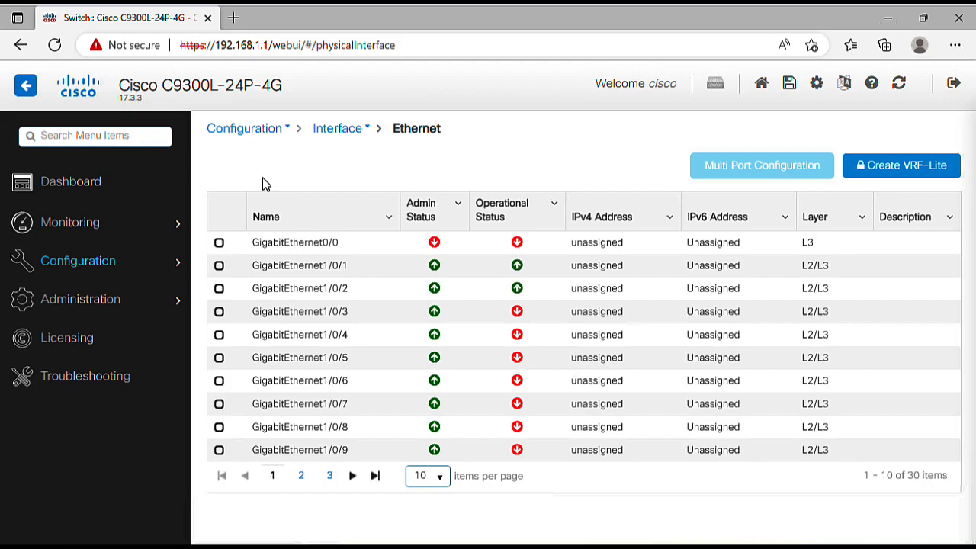
mouse_move(85, 376)
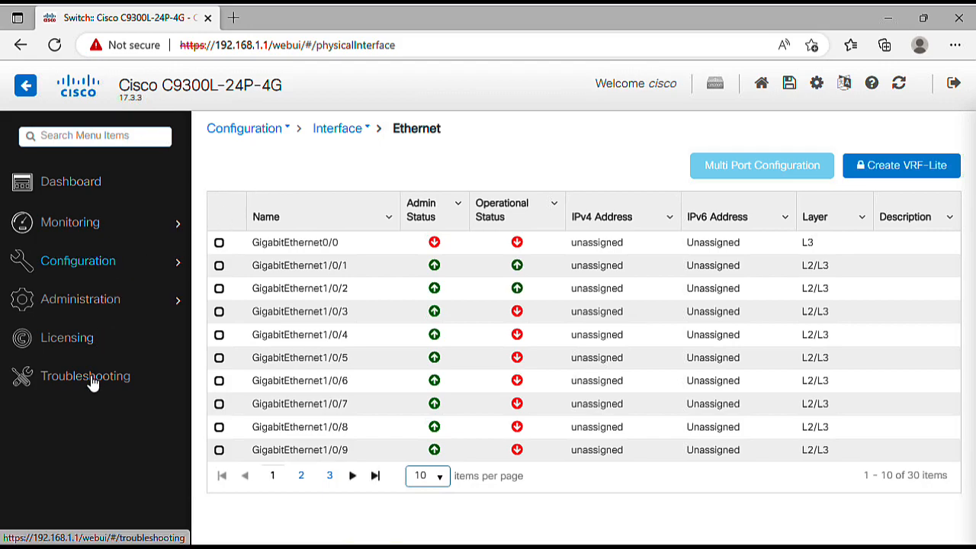
click(84, 376)
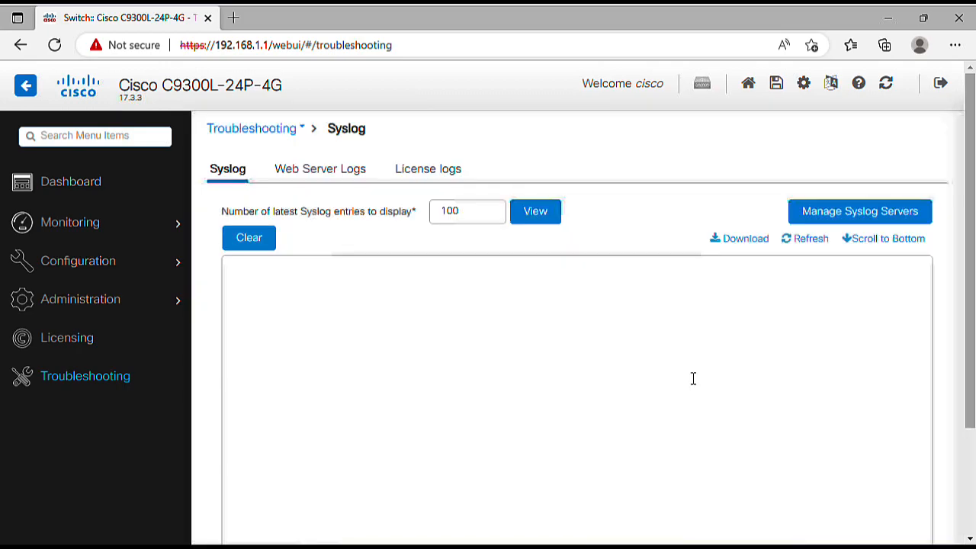
click(535, 211)
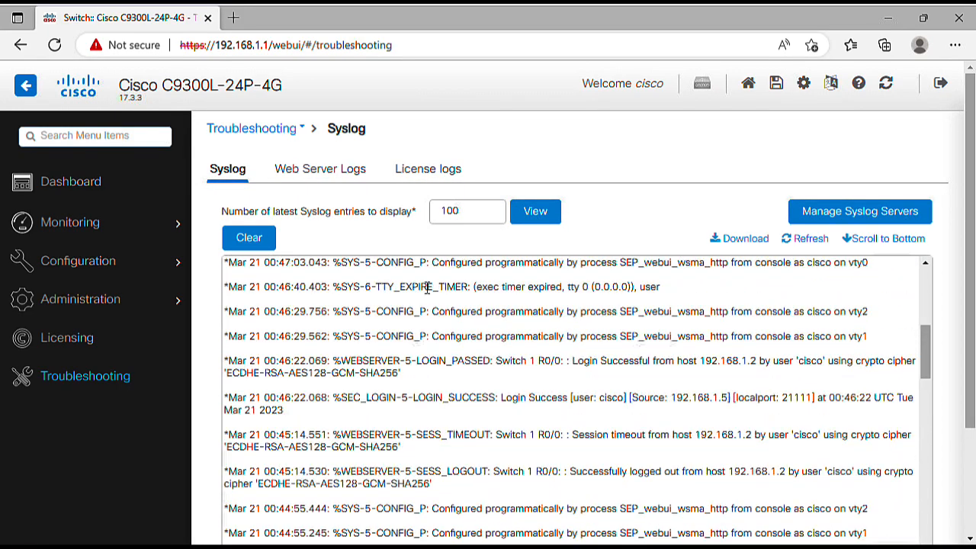
click(71, 181)
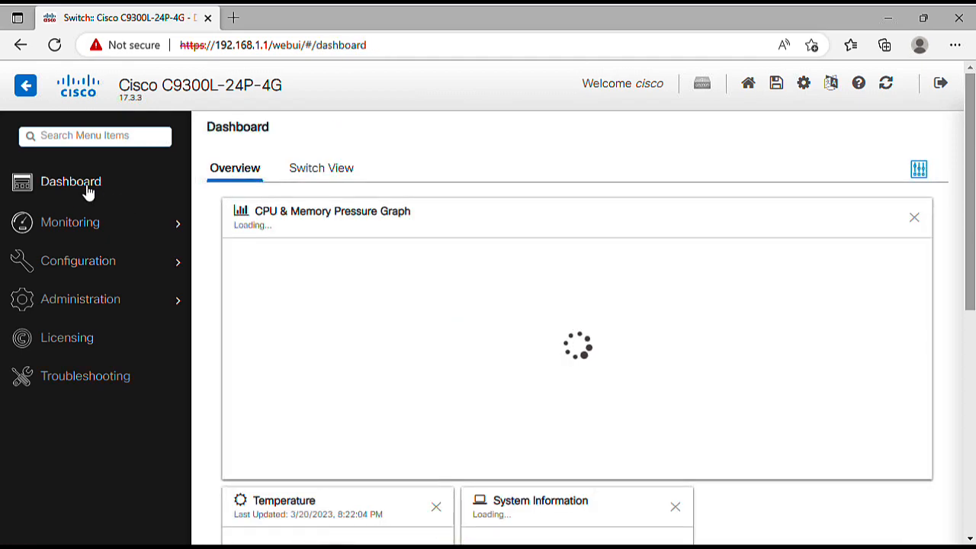